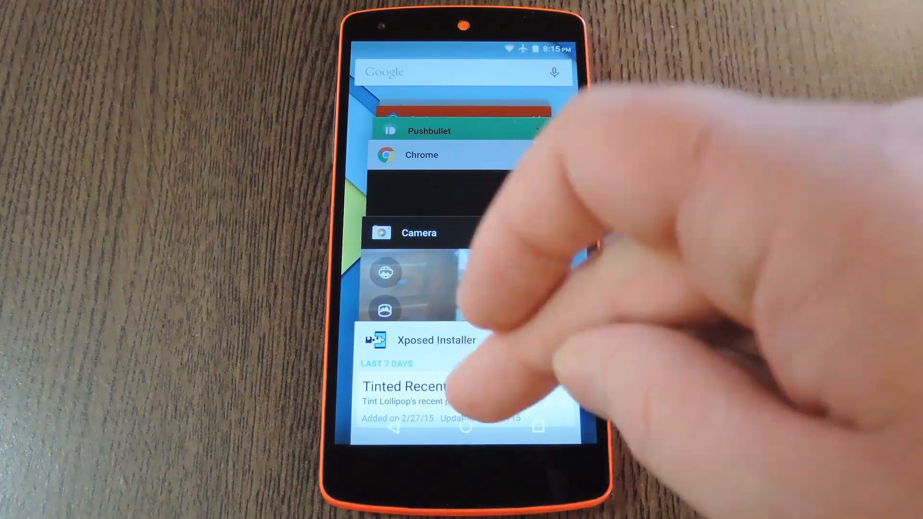
Switch back to Xposed Installer showing the 'tinted recent panels' search result.
{"action": "left_click", "coordinate": [406, 387]}
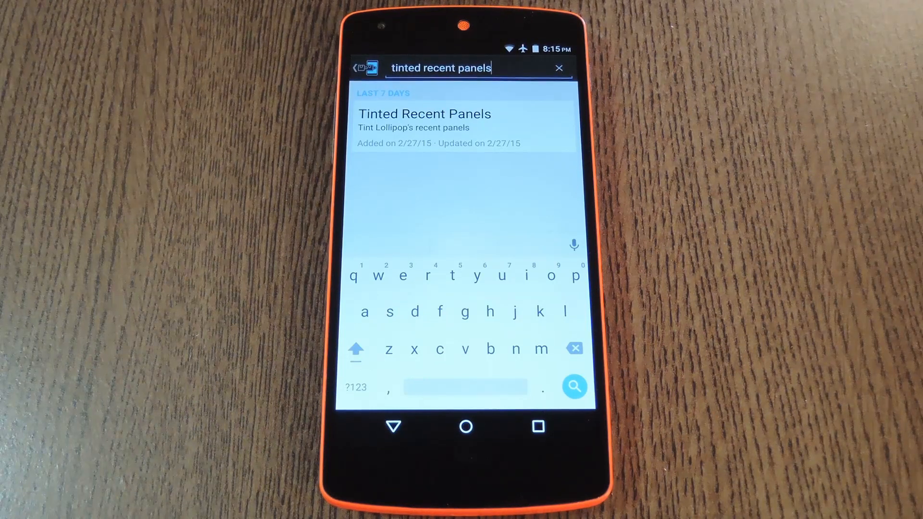
Download Tinted Recent Panels so Android's install confirmation prompt appears.
{"action": "left_click", "coordinate": [424, 113]}
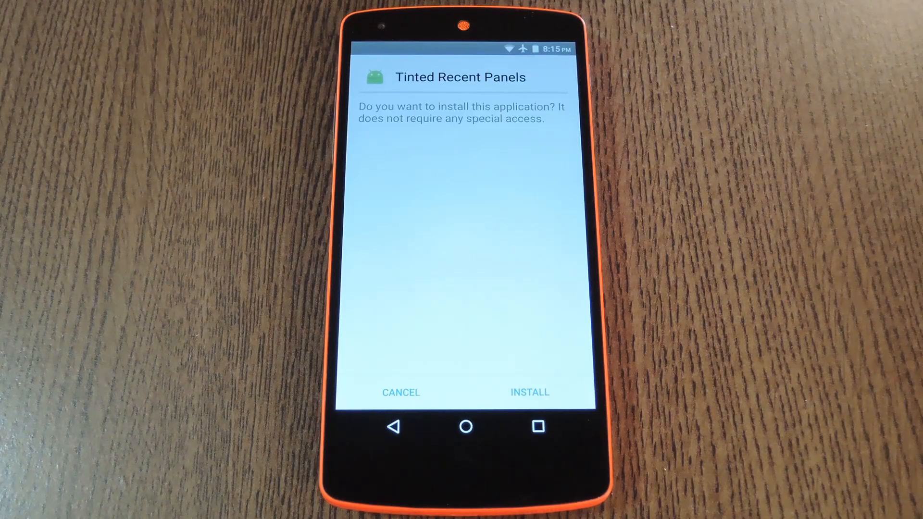
Confirm installation so Tinted Recent Panels appears in the Modules list, not yet enabled.
{"action": "left_click", "coordinate": [529, 392]}
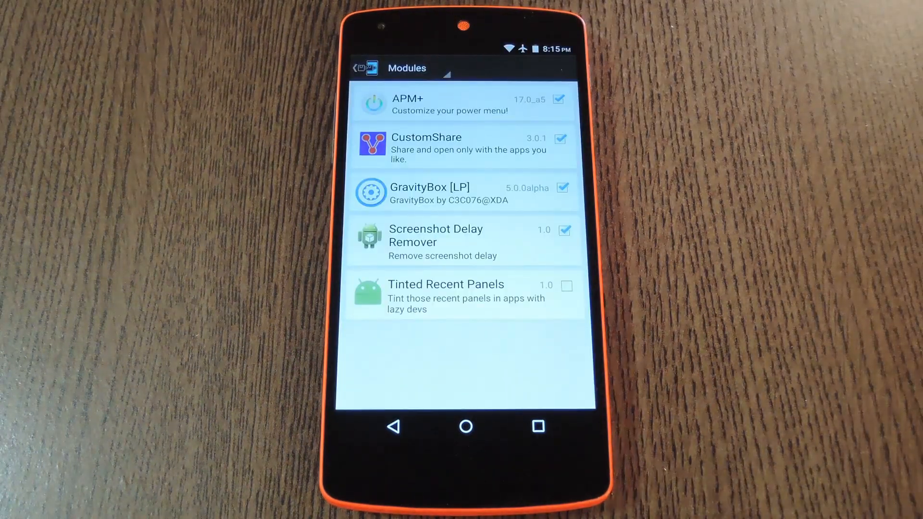
Enable the Tinted Recent Panels module and switch to the Framework section.
{"action": "left_click", "coordinate": [565, 286]}
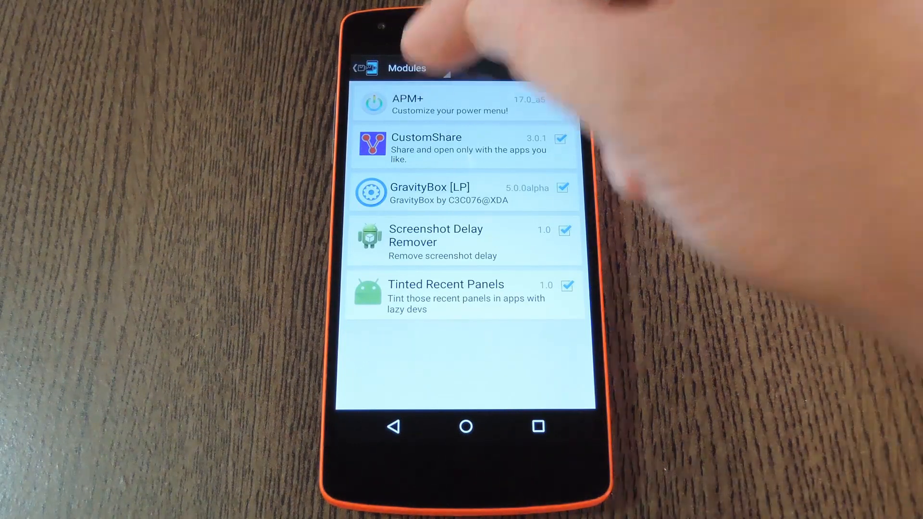
{"action": "left_click", "coordinate": [365, 67]}
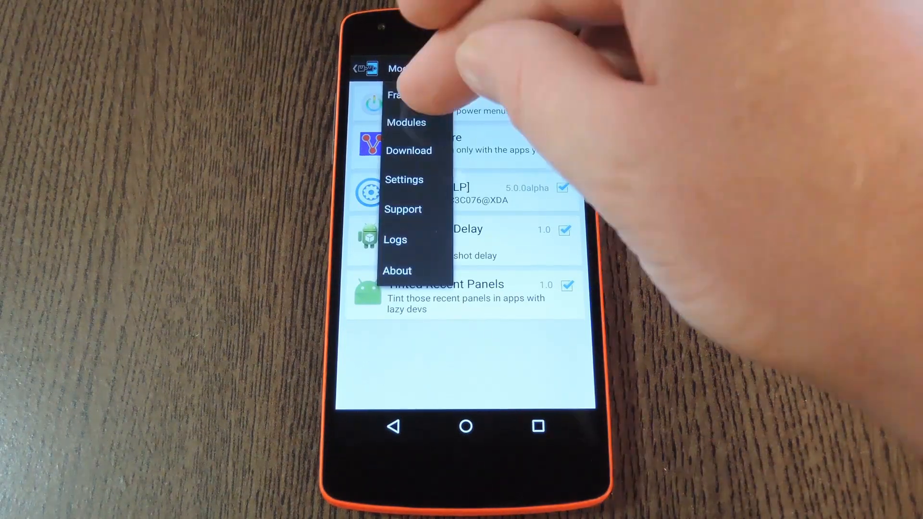
{"action": "left_click", "coordinate": [395, 95]}
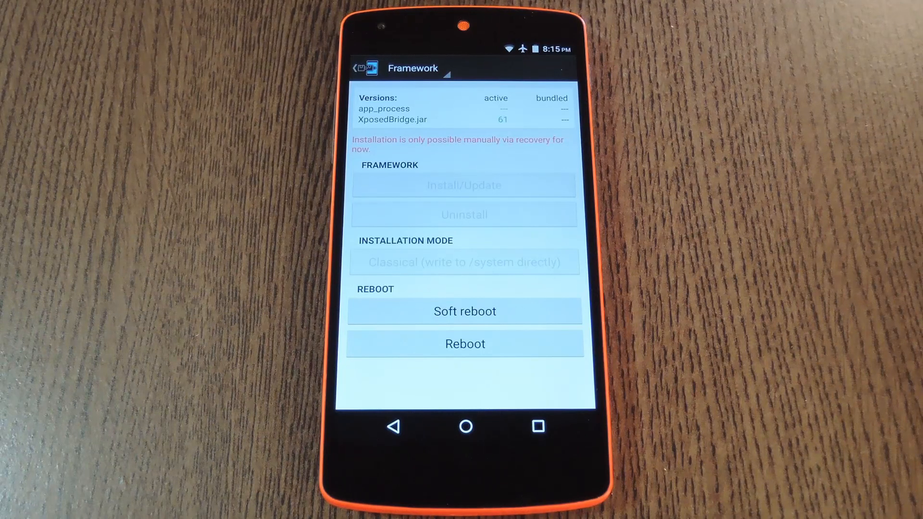
Soft-reboot the phone to load the module, returning to the home screen.
{"action": "left_click", "coordinate": [465, 311]}
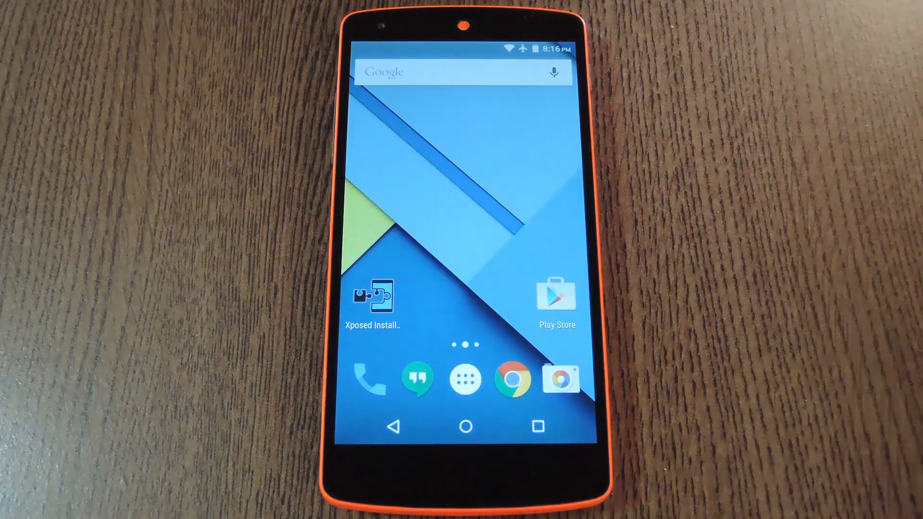
Launch Tinted Recent Panels from the last page of the app drawer.
{"action": "left_click", "coordinate": [465, 379]}
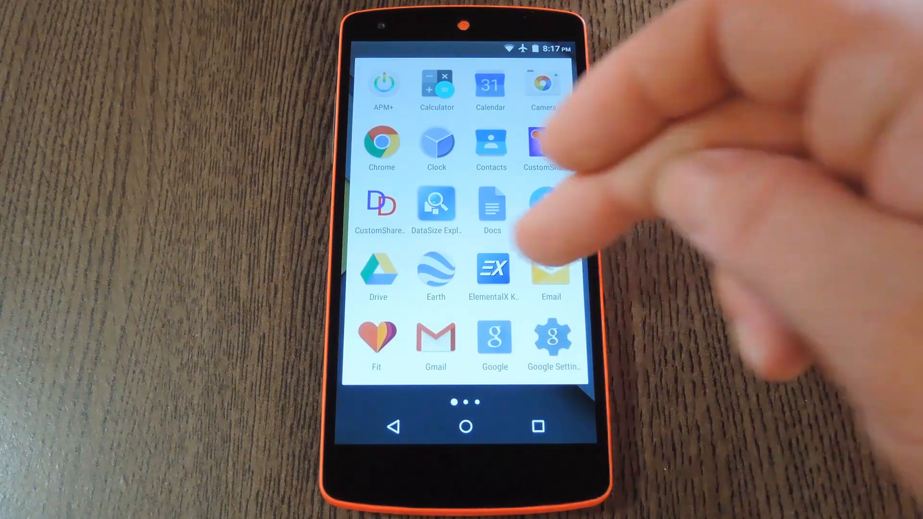
{"action": "scroll", "scroll_direction": "left", "scroll_amount": 3}
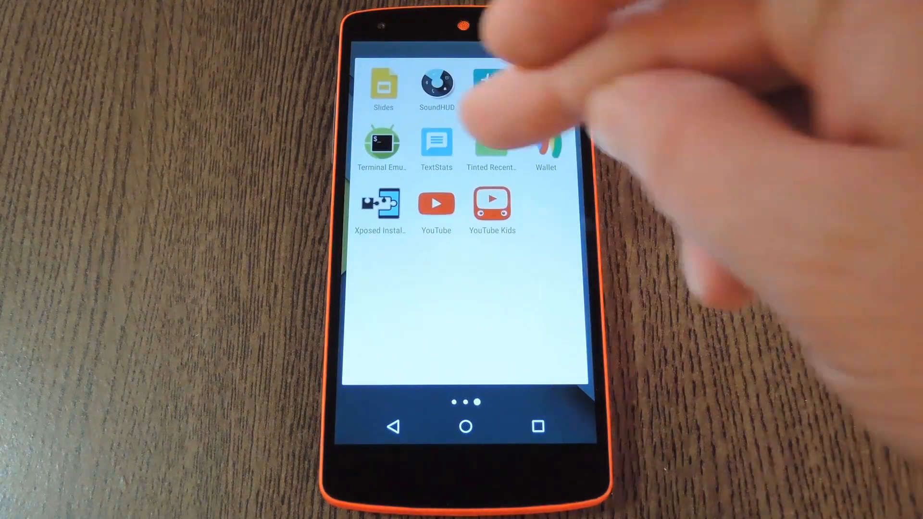
{"action": "left_click", "coordinate": [492, 142]}
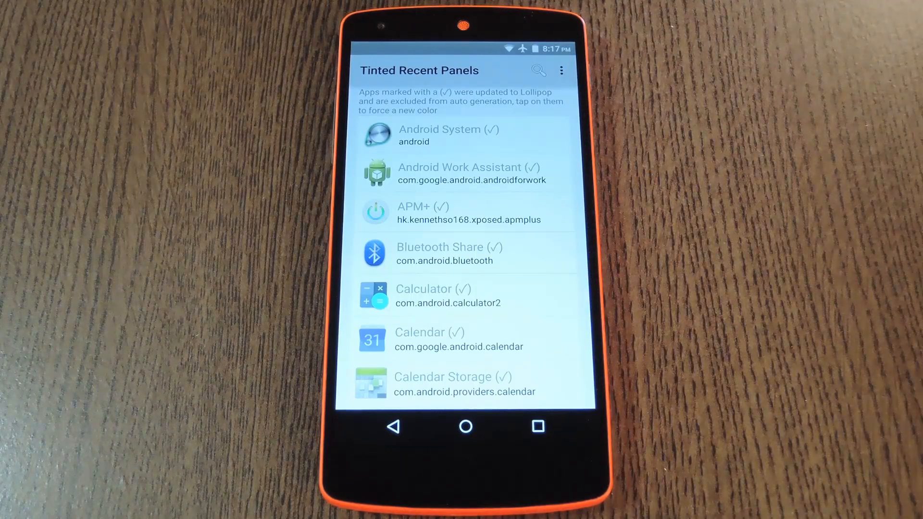
Browse the per-app tint list, then view Recents to confirm colored panel headers.
{"action": "scroll", "scroll_direction": "down", "scroll_amount": 3}
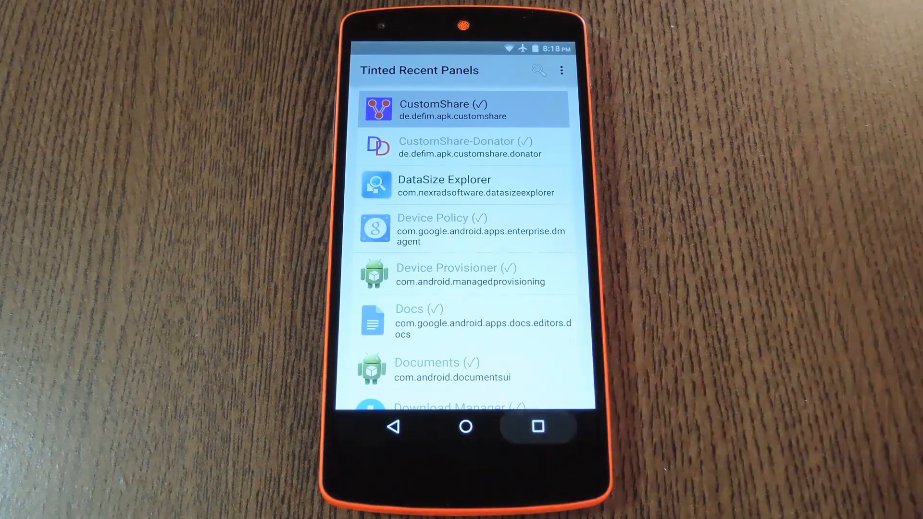
{"action": "left_click", "coordinate": [537, 428]}
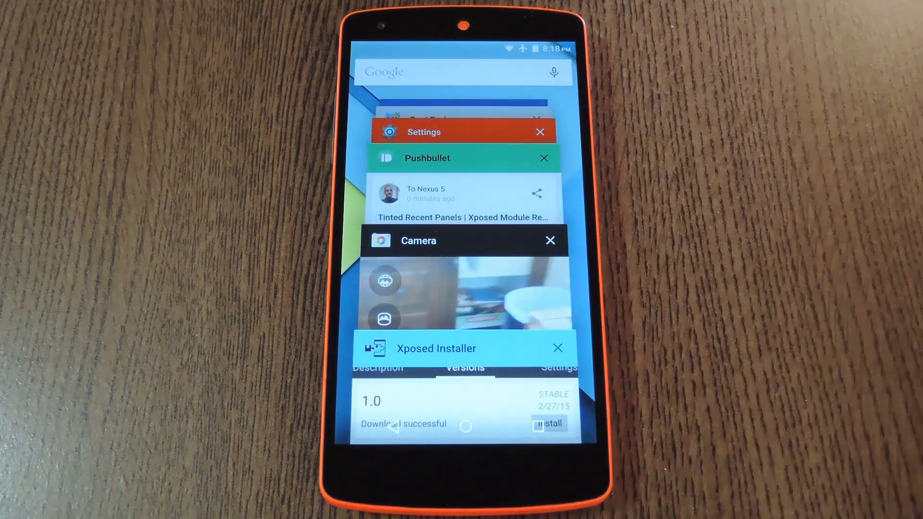